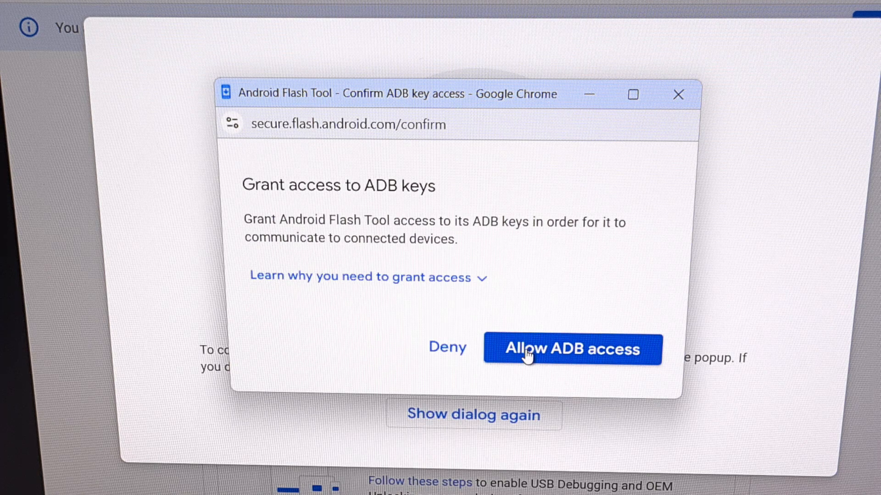
# - Allow ADB access so the flash tool can use its ADB keys with the phone
pyautogui.click(570, 348)
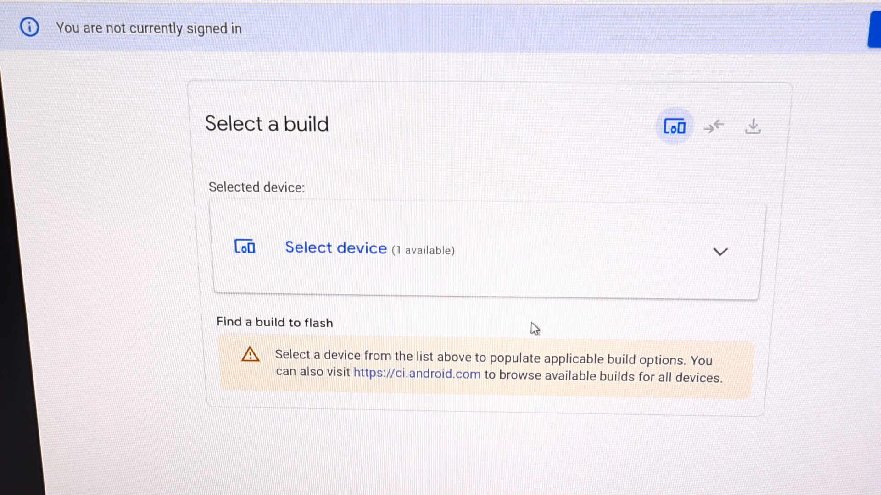
pyautogui.moveTo(474, 227)
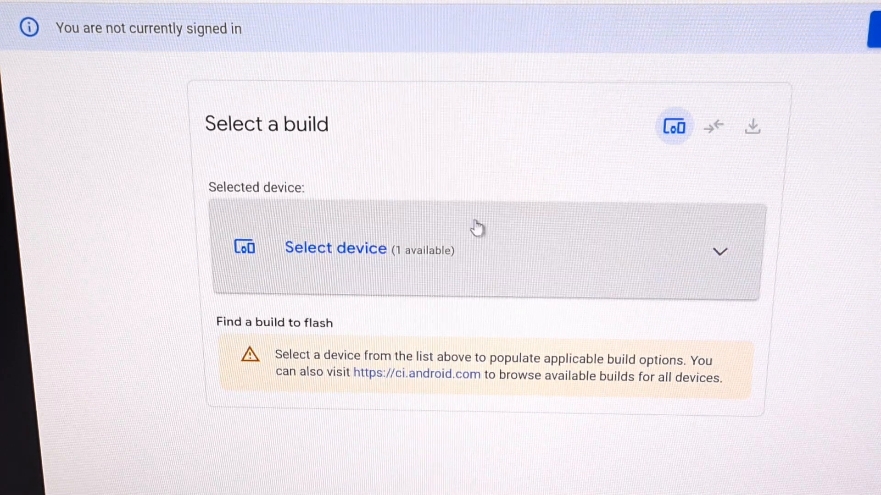
pyautogui.moveTo(463, 187)
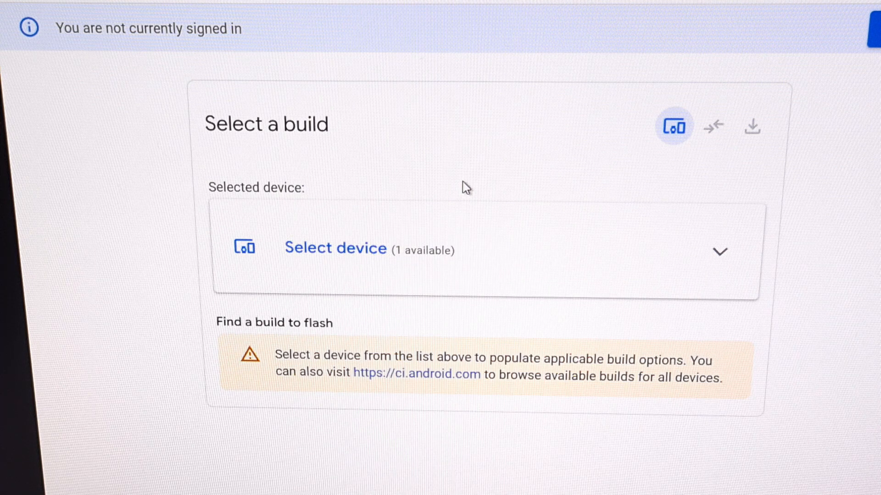
pyautogui.moveTo(503, 219)
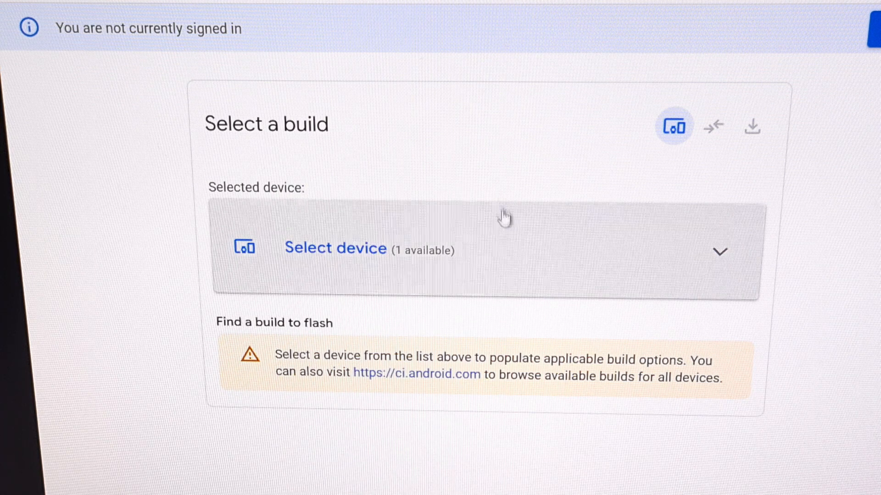
pyautogui.moveTo(531, 264)
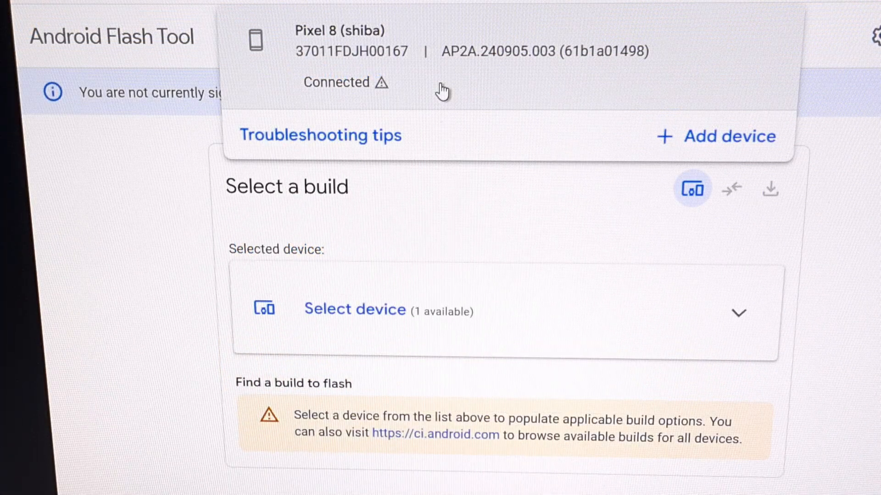
pyautogui.moveTo(539, 89)
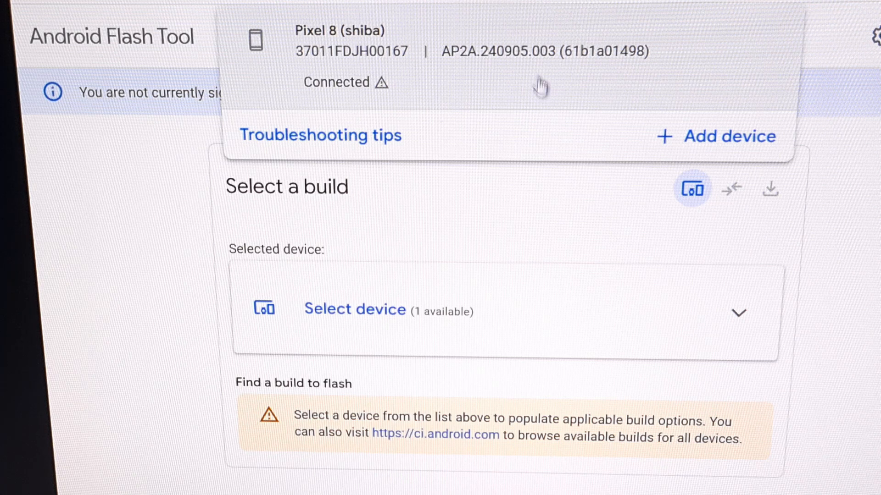
pyautogui.moveTo(474, 89)
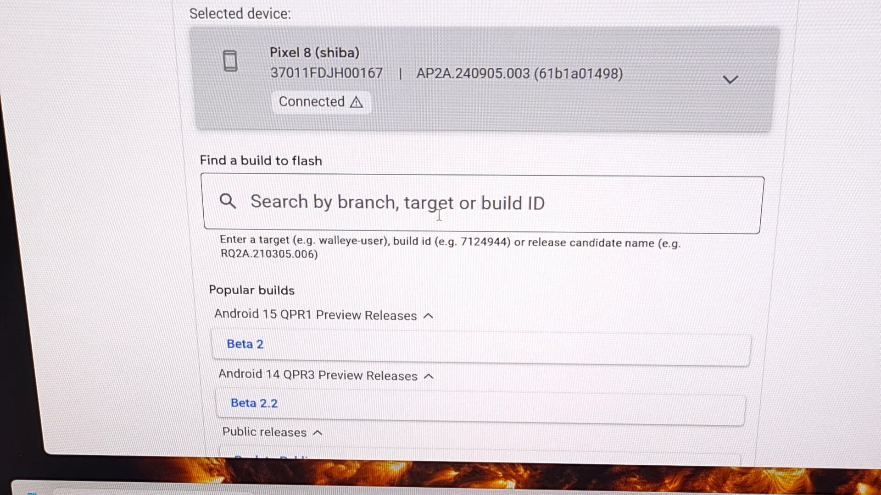
# - Scroll down to the Popular builds section for the Pixel 8 (shiba)
pyautogui.scroll(-3)
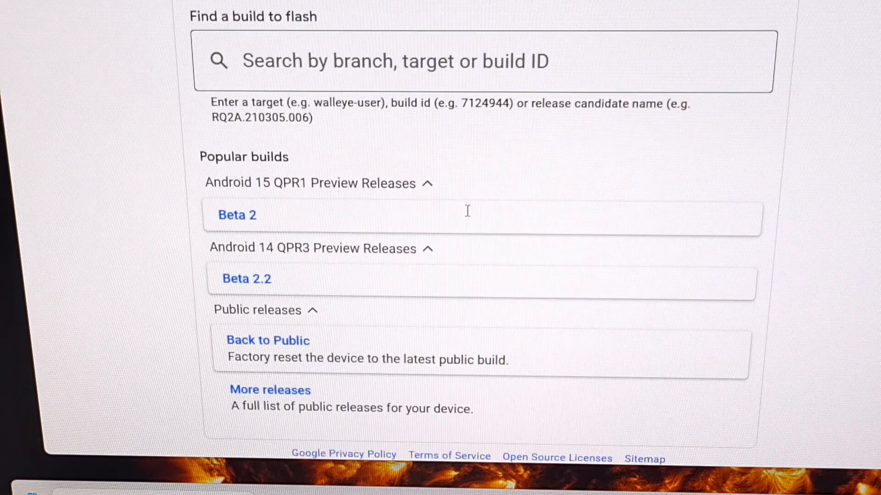
pyautogui.moveTo(360, 228)
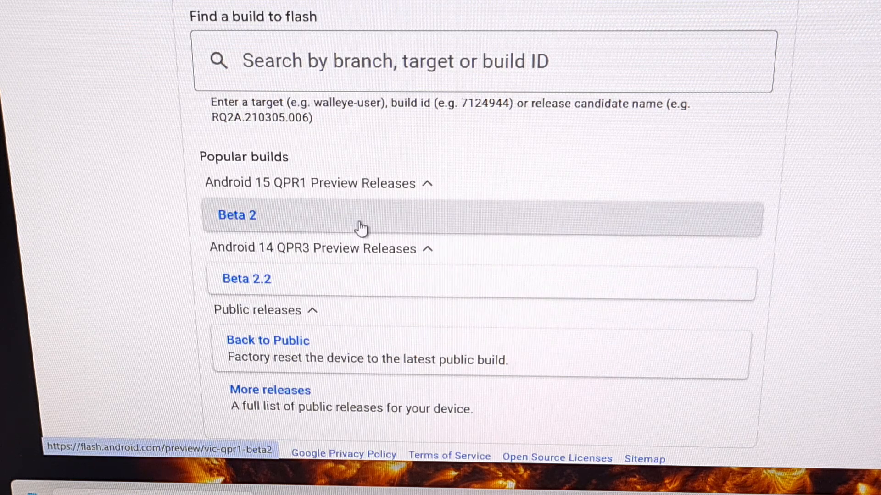
pyautogui.moveTo(255, 163)
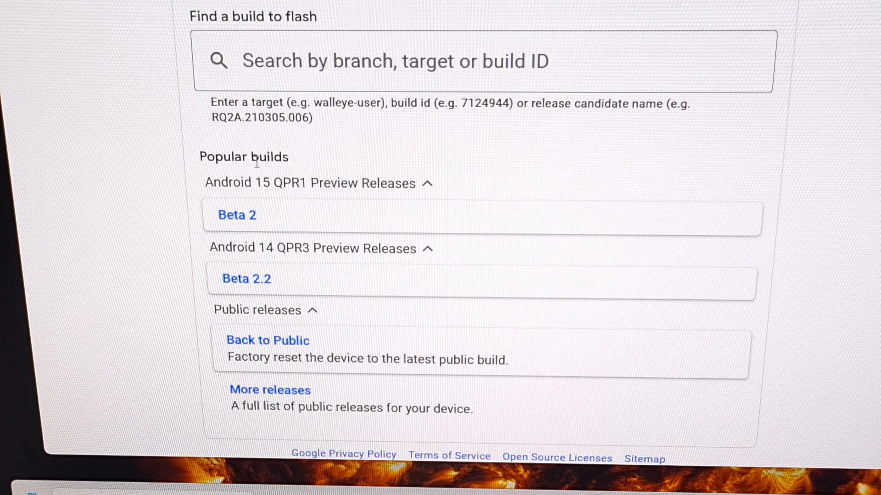
pyautogui.moveTo(300, 283)
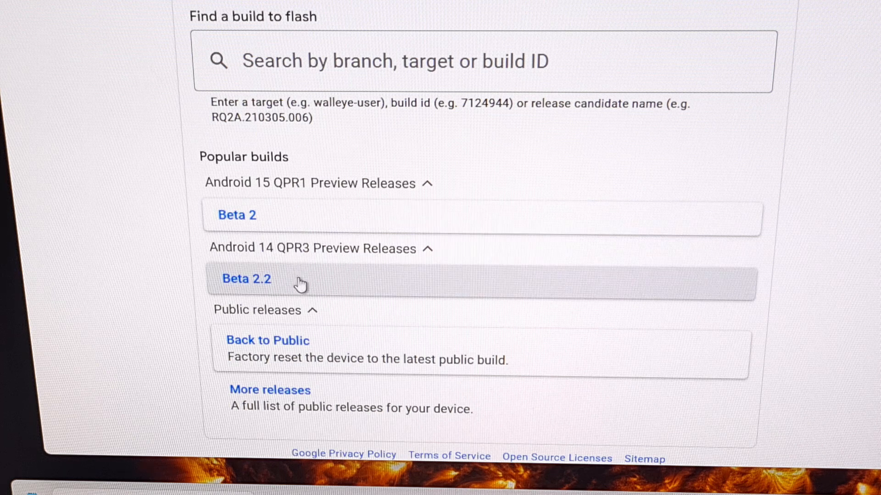
pyautogui.moveTo(268, 341)
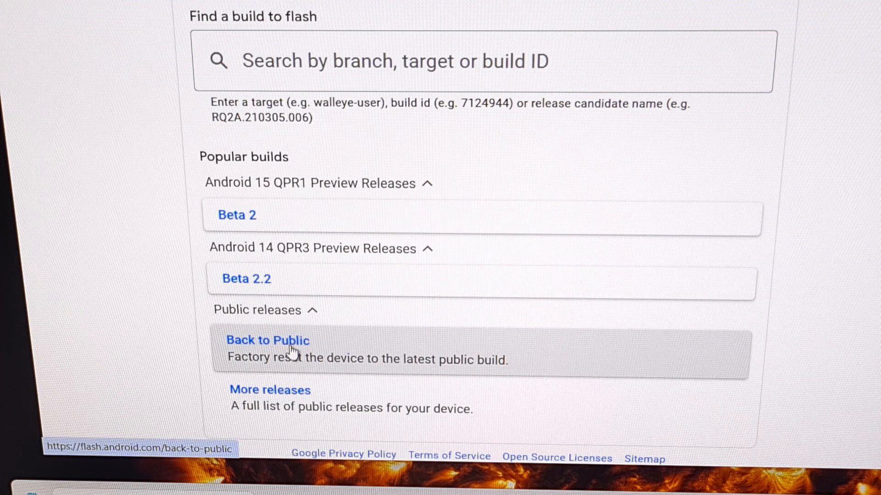
pyautogui.moveTo(284, 342)
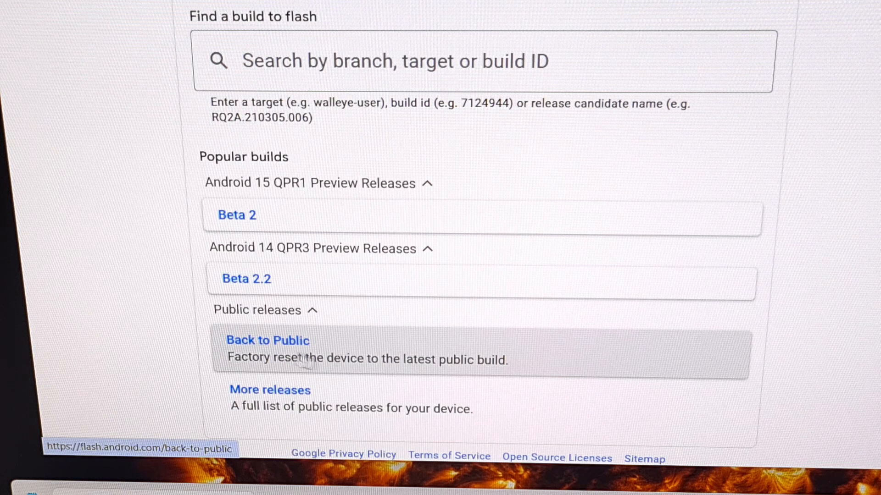
pyautogui.moveTo(321, 354)
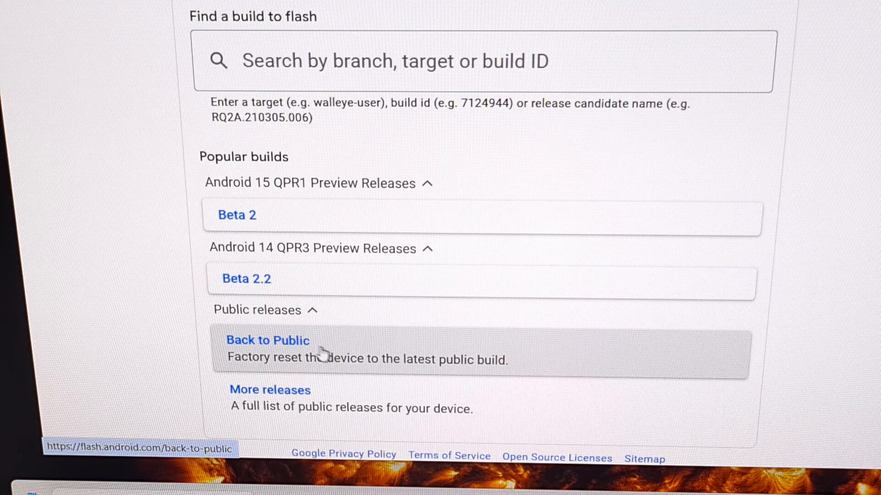
# - Choose Back to Public and the Default variant, giving factory image AP2A.240905.003 for shiba-user
pyautogui.click(266, 340)
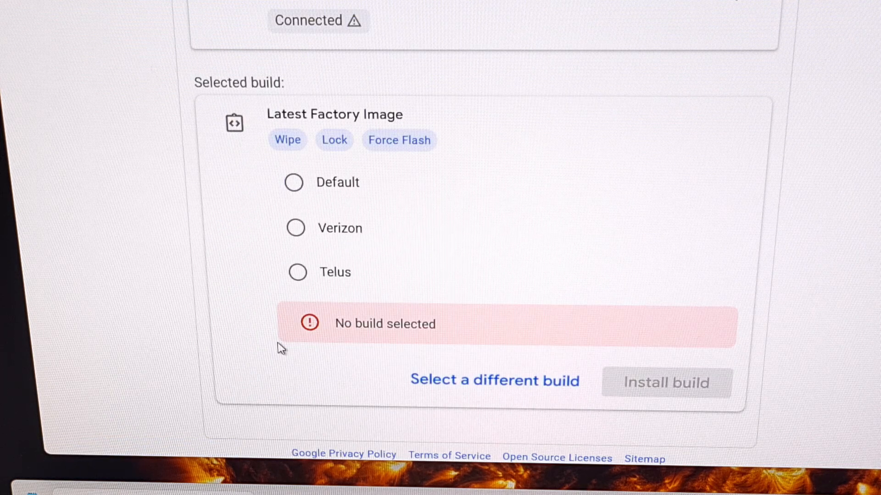
pyautogui.moveTo(352, 292)
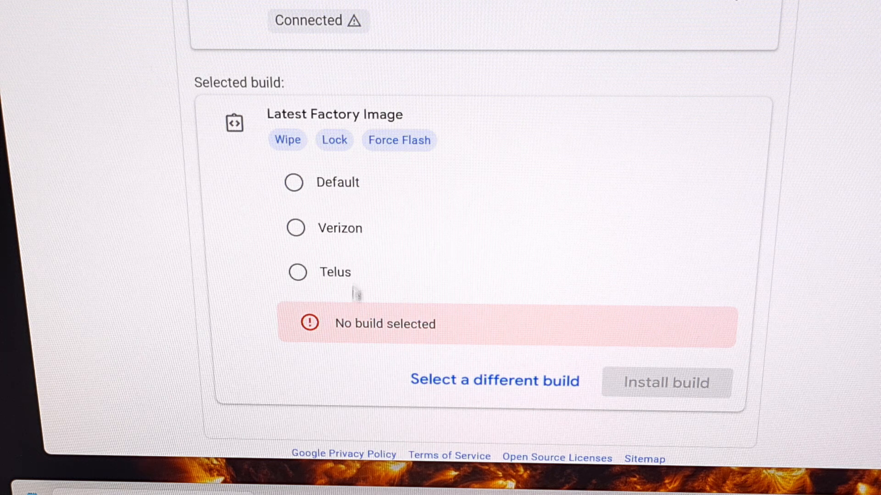
pyautogui.moveTo(352, 238)
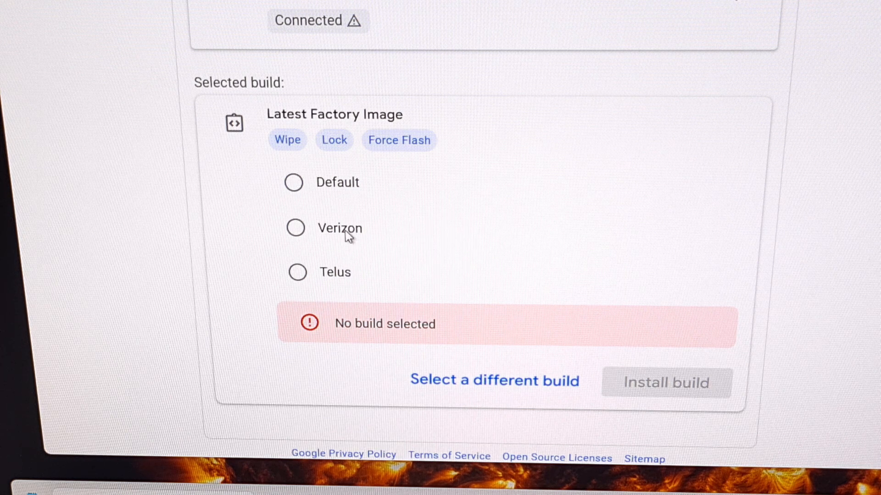
pyautogui.moveTo(359, 209)
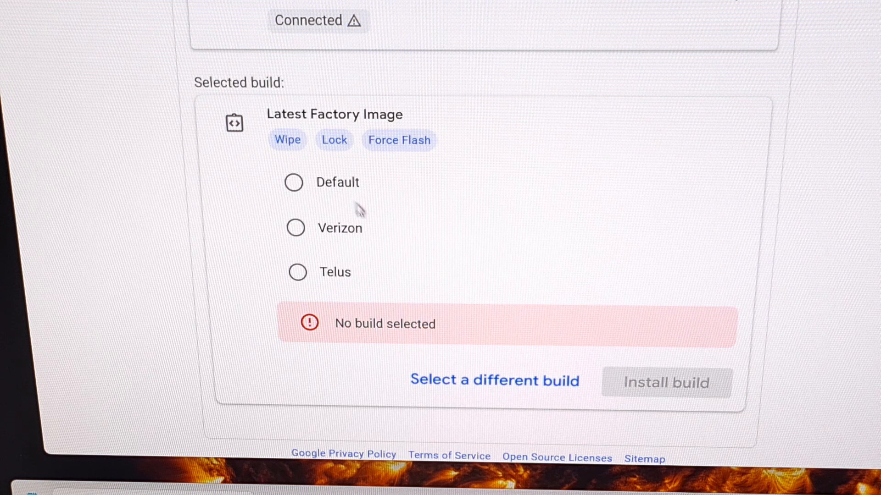
pyautogui.moveTo(343, 188)
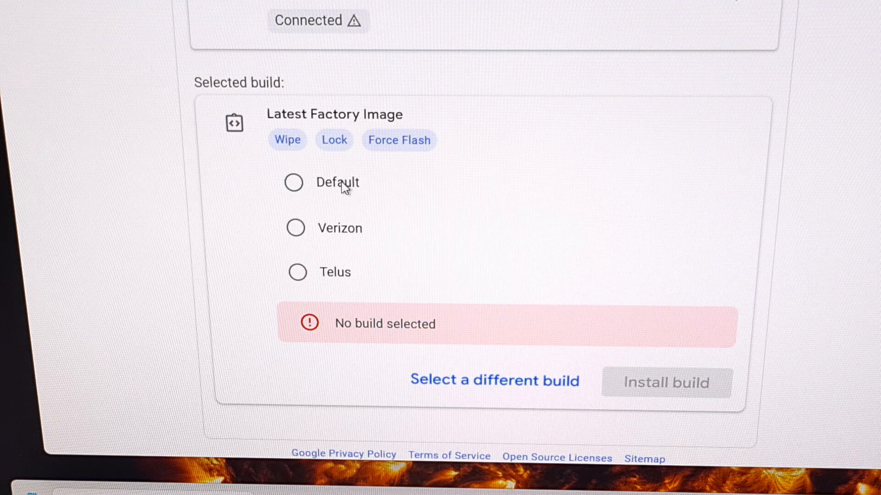
pyautogui.click(293, 183)
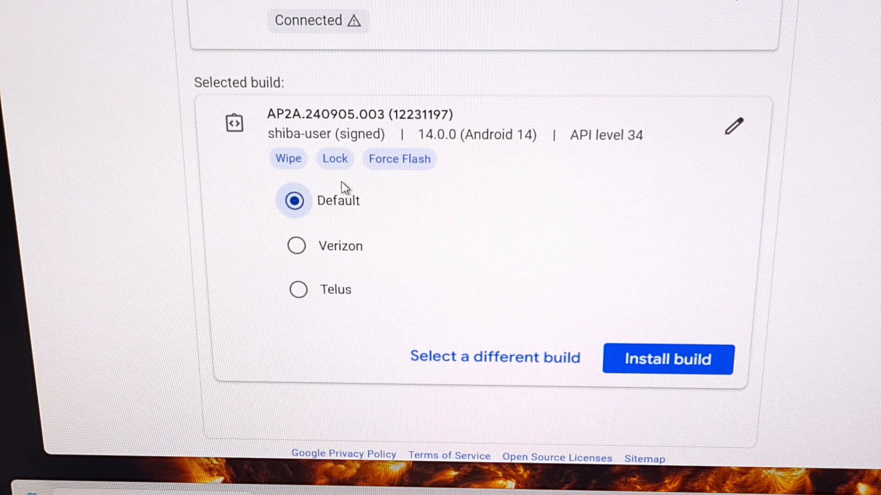
pyautogui.moveTo(349, 216)
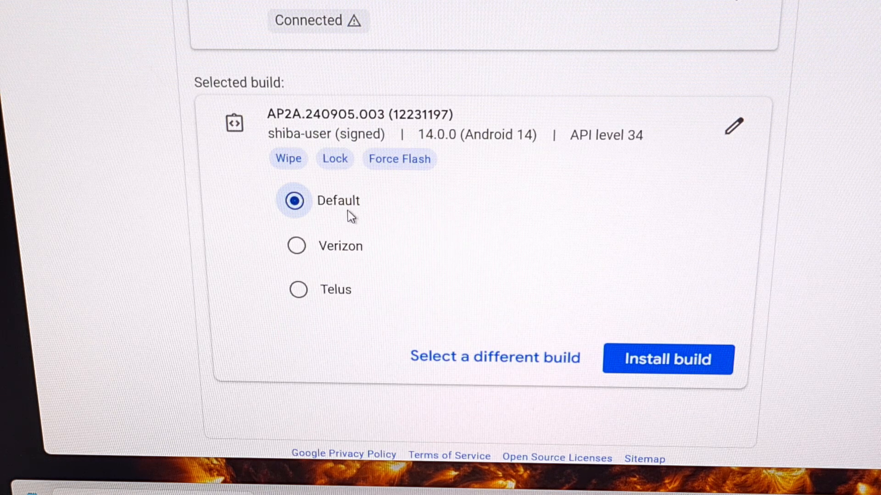
pyautogui.moveTo(734, 129)
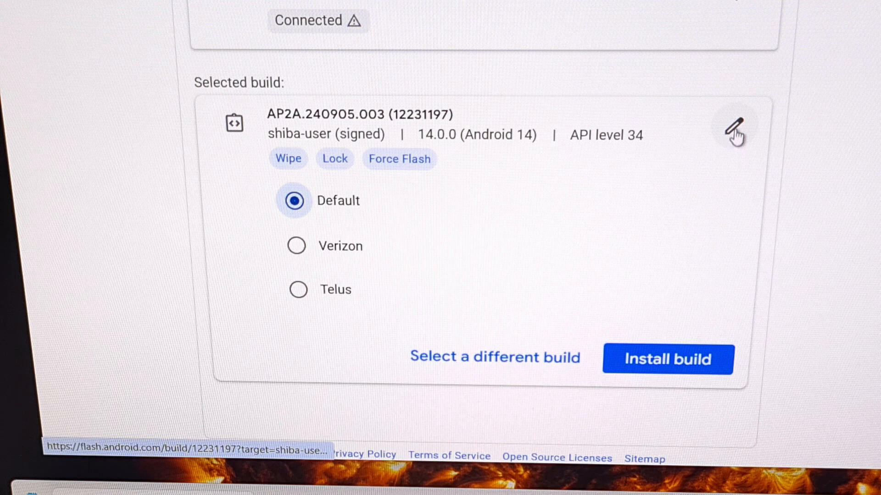
# - Uncheck Lock Bootloader in the build options, keeping Wipe Device and Force Flash all Partitions enabled
pyautogui.click(732, 125)
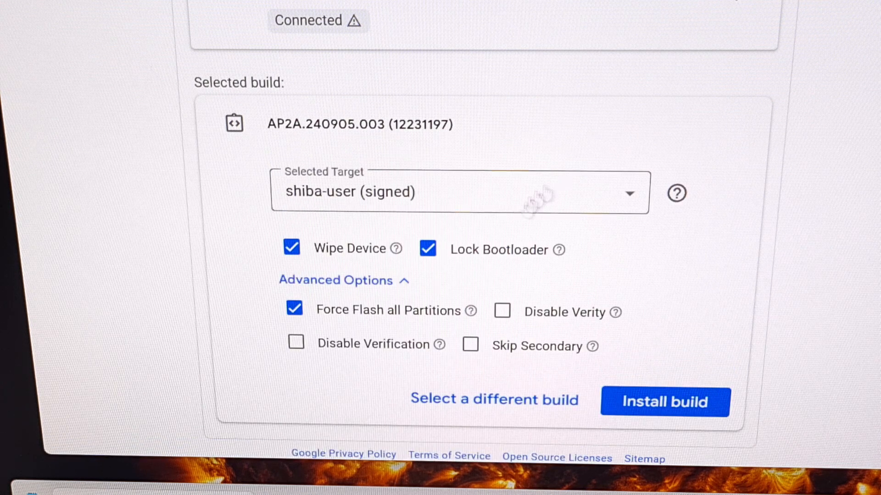
pyautogui.moveTo(525, 334)
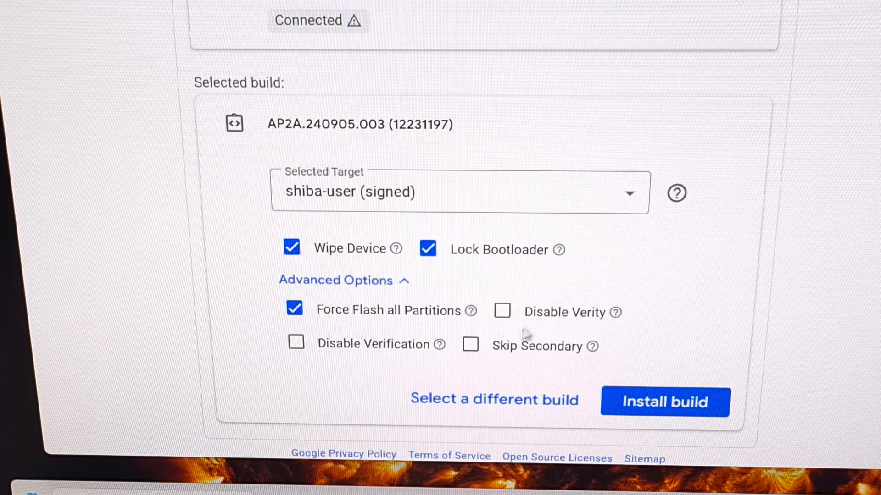
pyautogui.moveTo(317, 238)
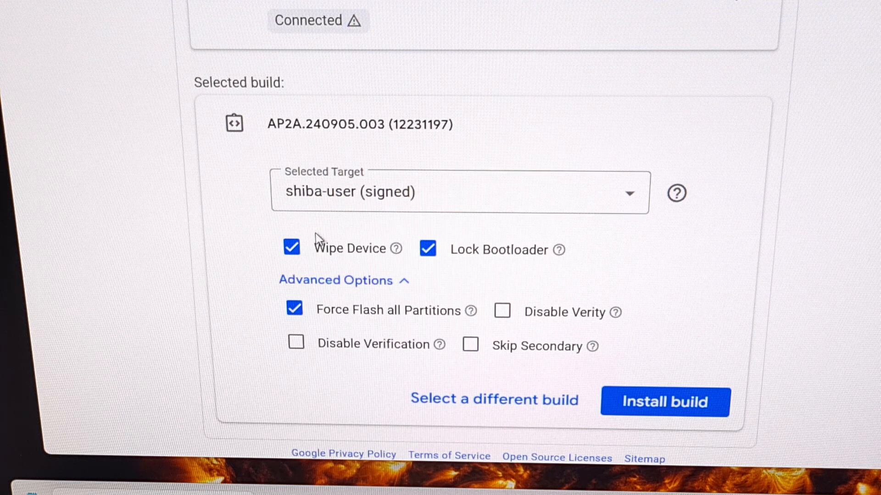
pyautogui.moveTo(331, 256)
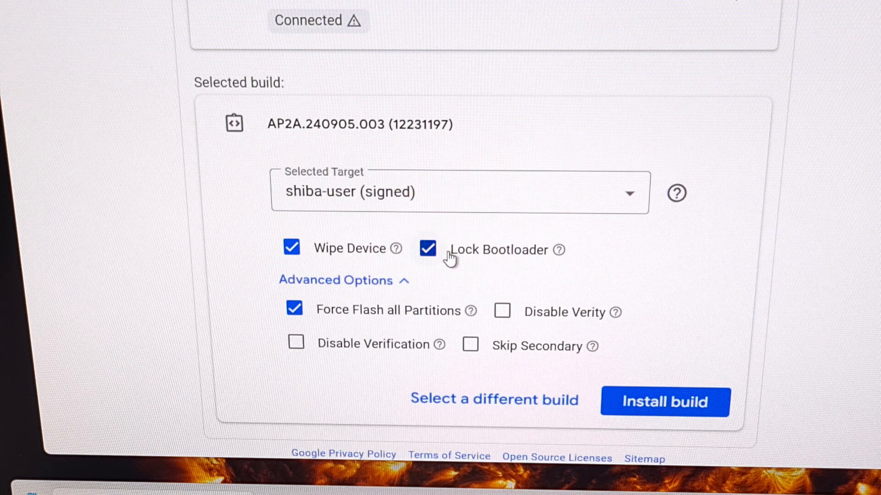
pyautogui.click(427, 248)
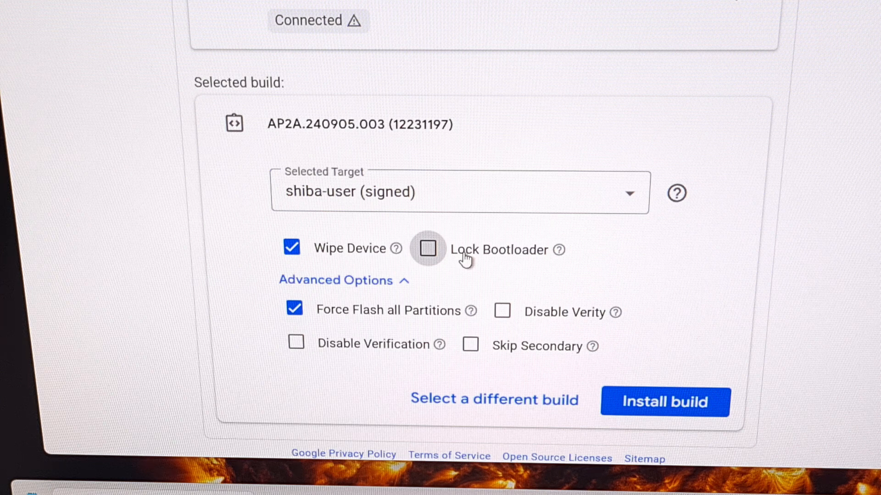
pyautogui.moveTo(464, 236)
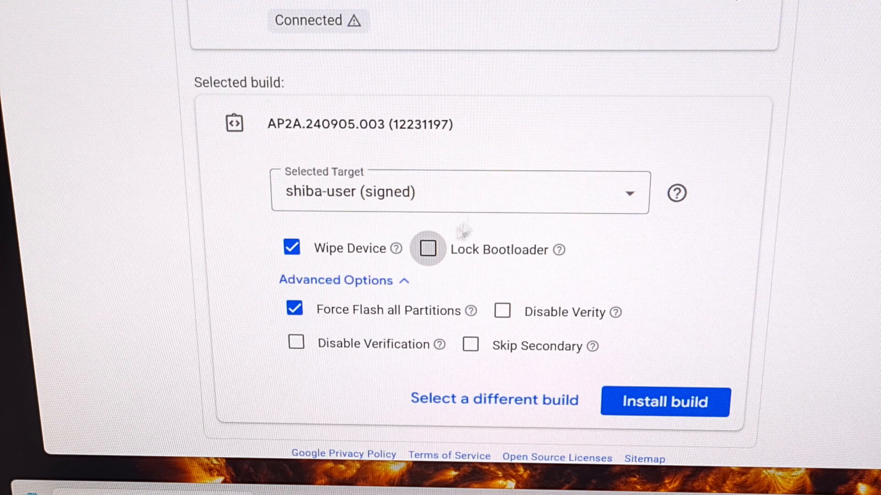
pyautogui.moveTo(466, 258)
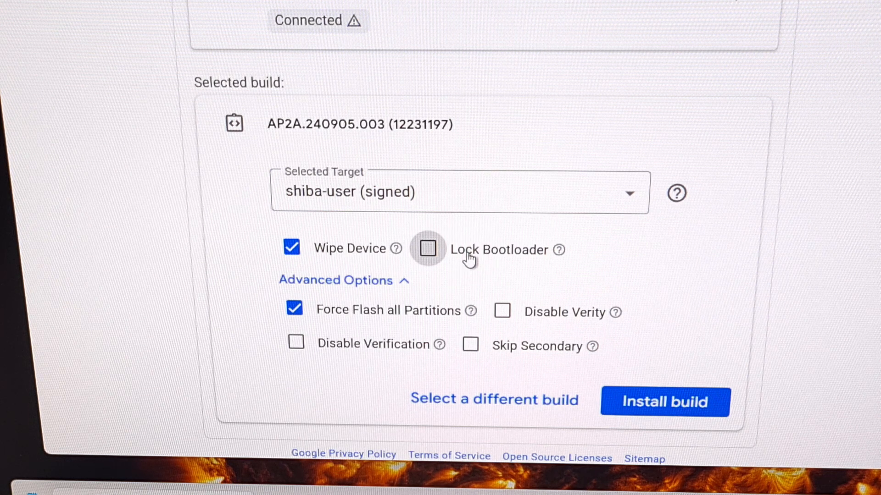
pyautogui.moveTo(357, 320)
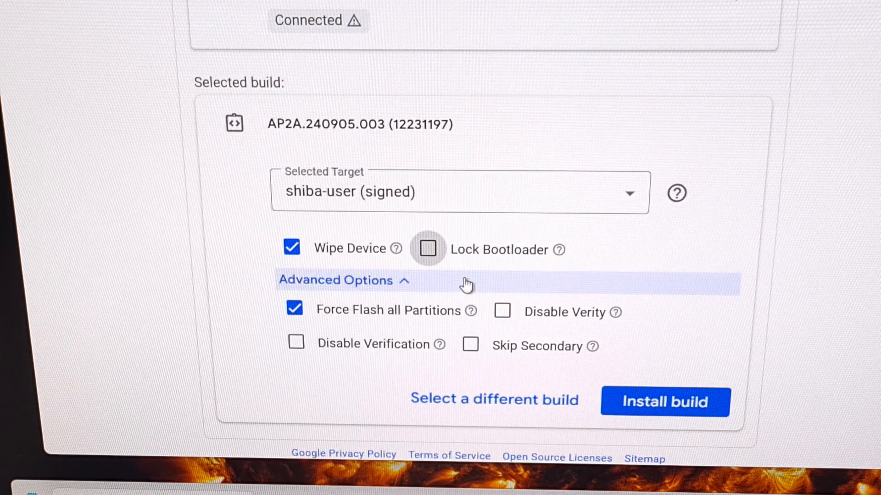
pyautogui.moveTo(676, 402)
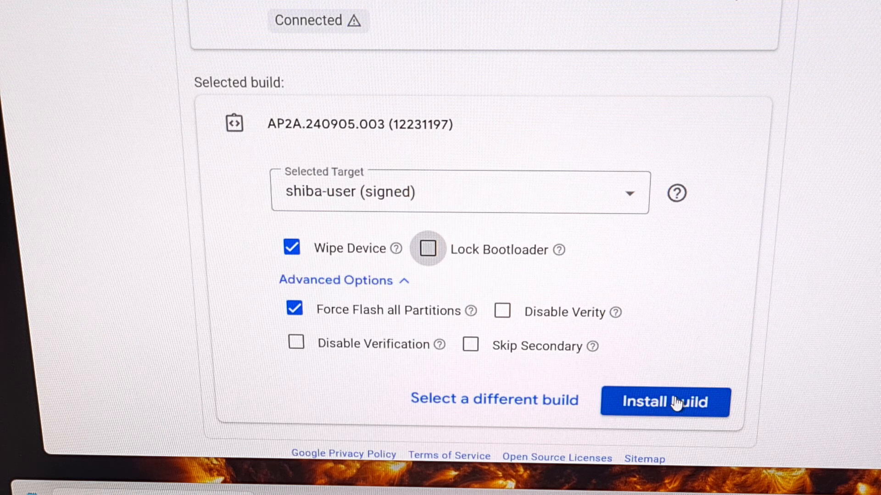
# - Start Install build to bring up the confirmation summary for AP2A.240905.003 with data-loss warnings
pyautogui.click(664, 402)
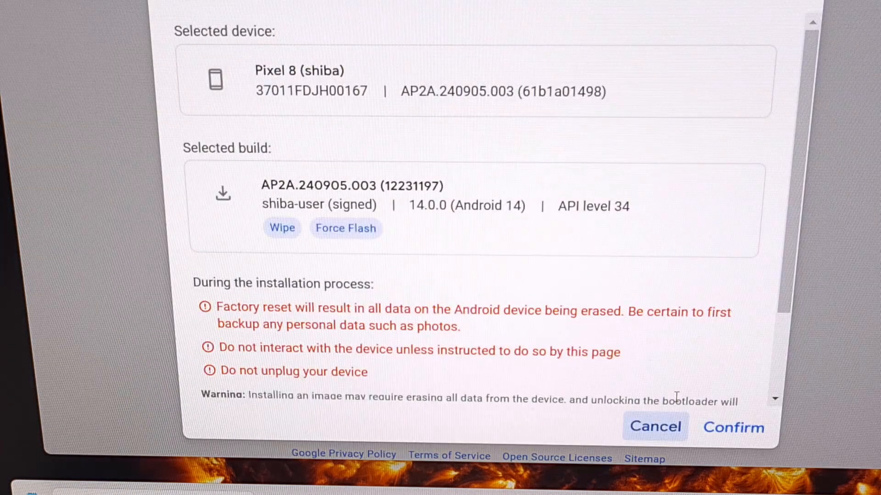
pyautogui.moveTo(376, 83)
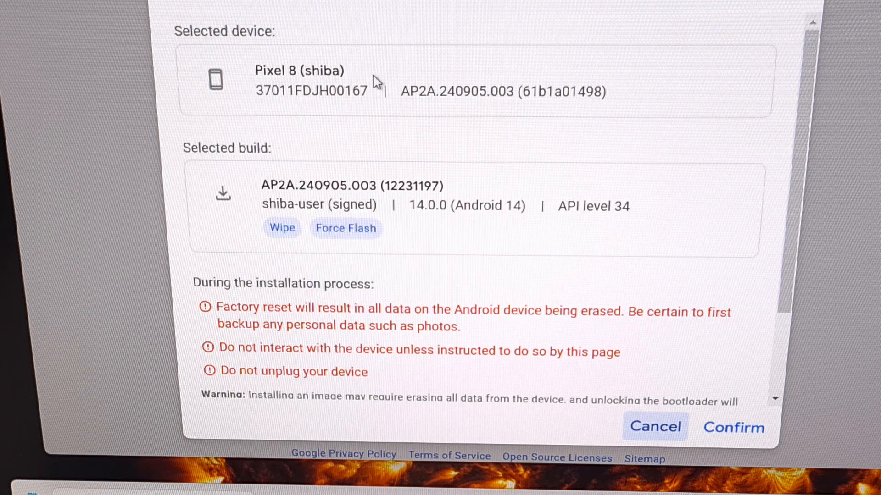
pyautogui.moveTo(301, 67)
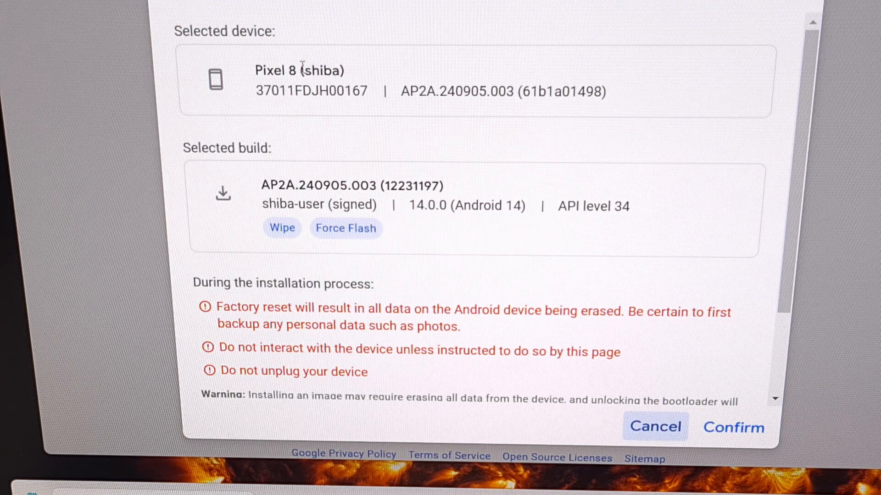
pyautogui.moveTo(393, 206)
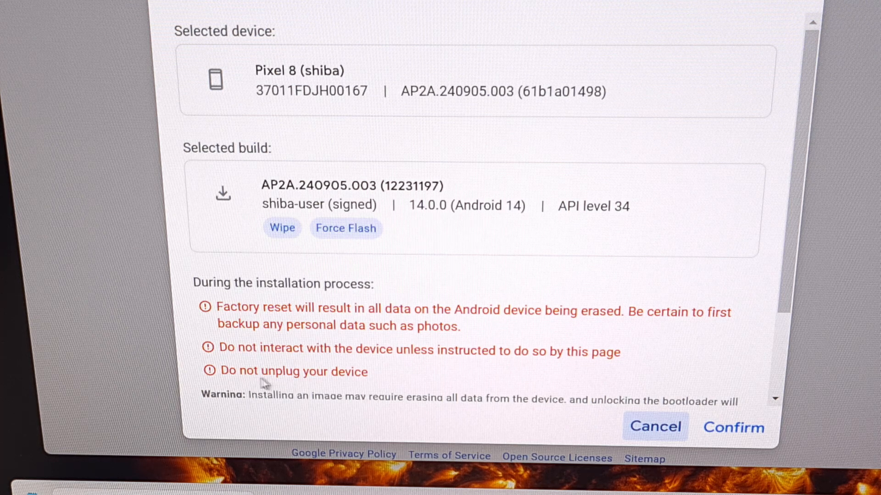
pyautogui.moveTo(269, 352)
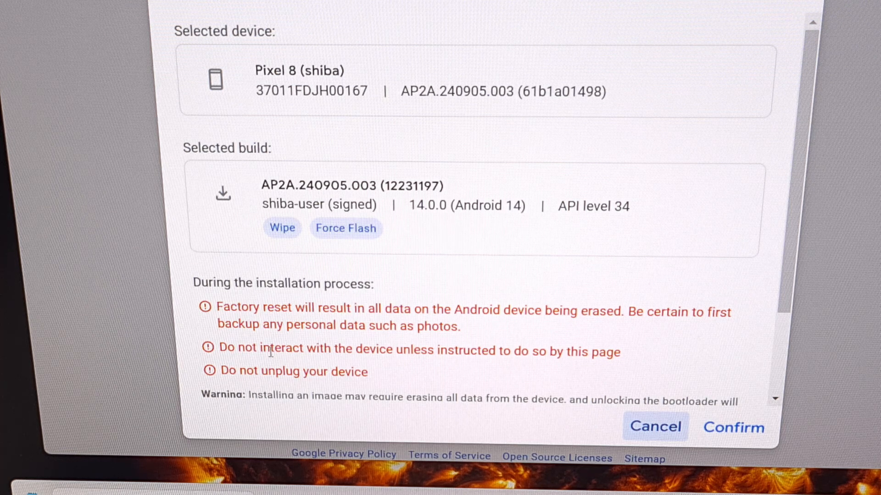
pyautogui.moveTo(426, 352)
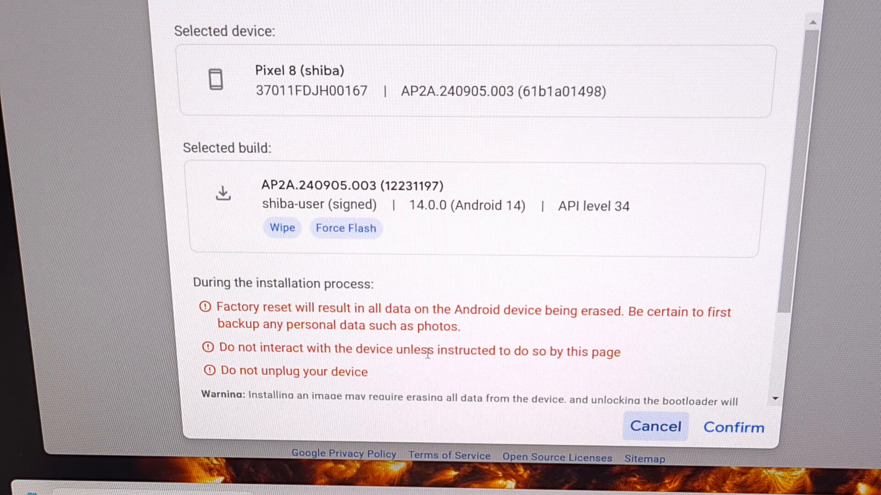
pyautogui.moveTo(416, 302)
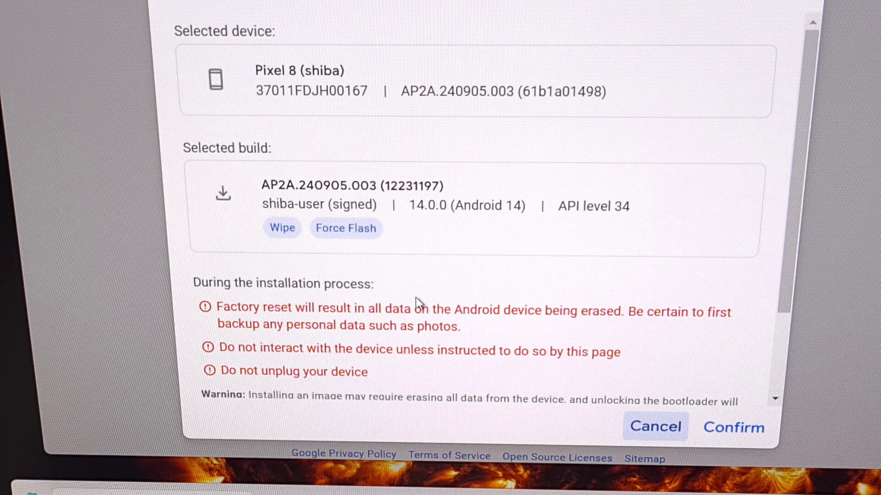
pyautogui.moveTo(233, 309)
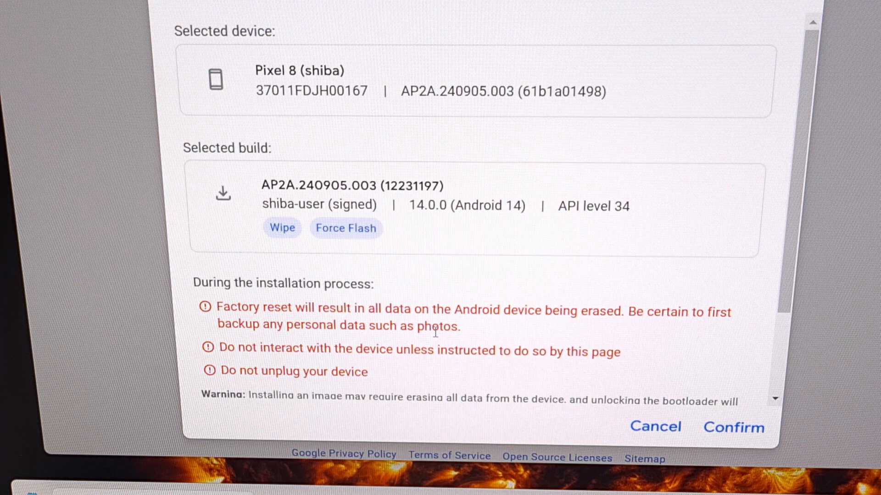
pyautogui.moveTo(657, 285)
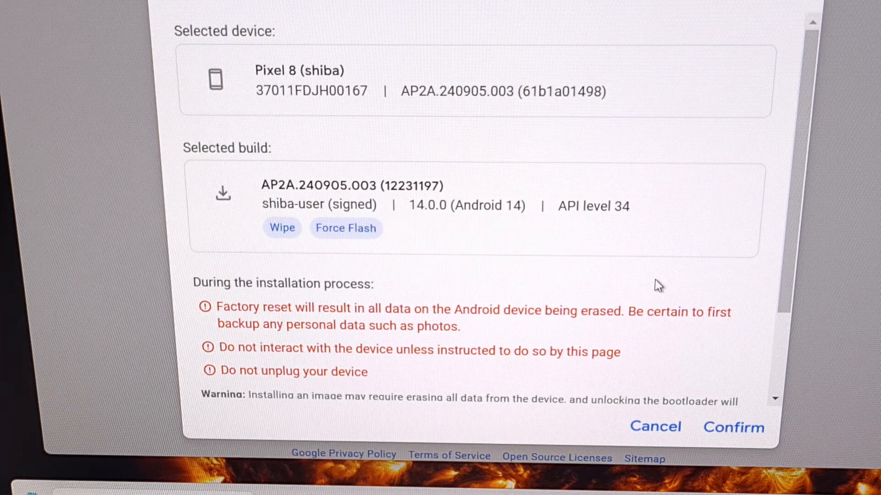
# - Confirm the installation and accept the image license terms
pyautogui.click(733, 426)
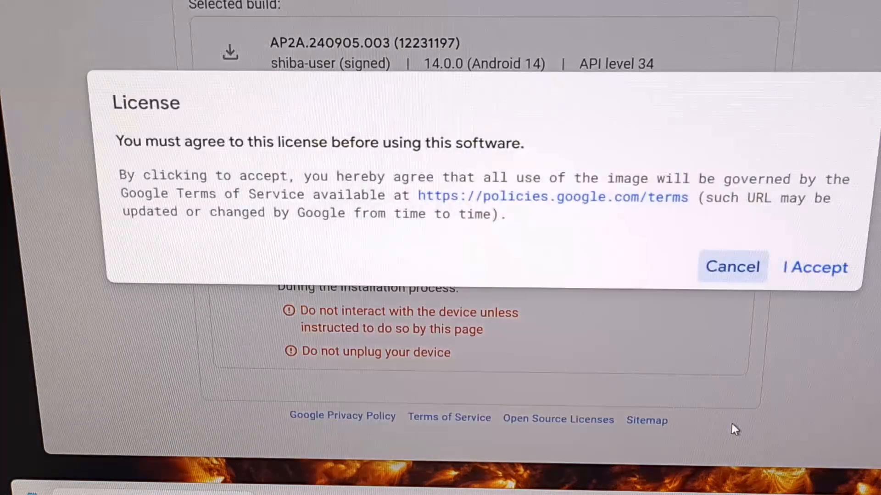
pyautogui.click(814, 267)
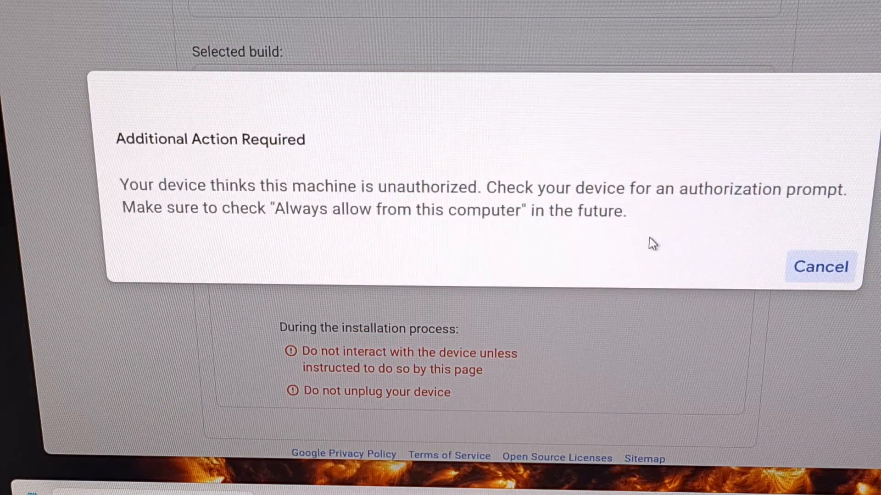
pyautogui.moveTo(201, 175)
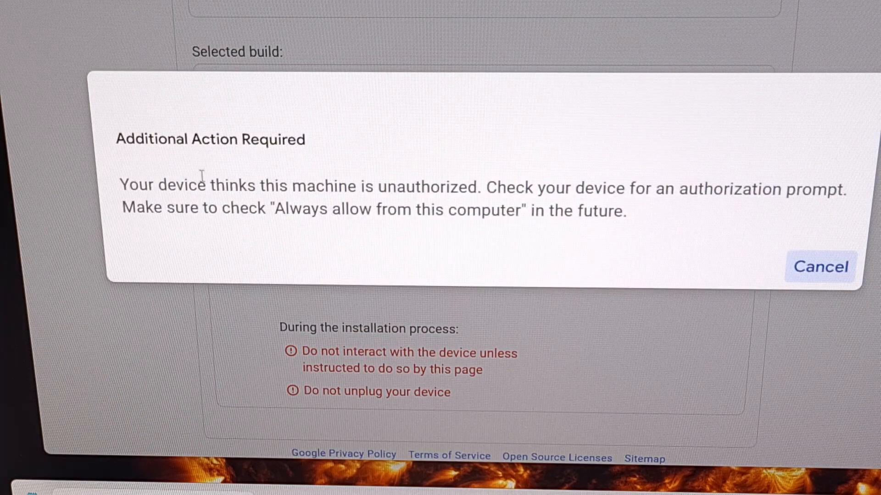
pyautogui.moveTo(211, 164)
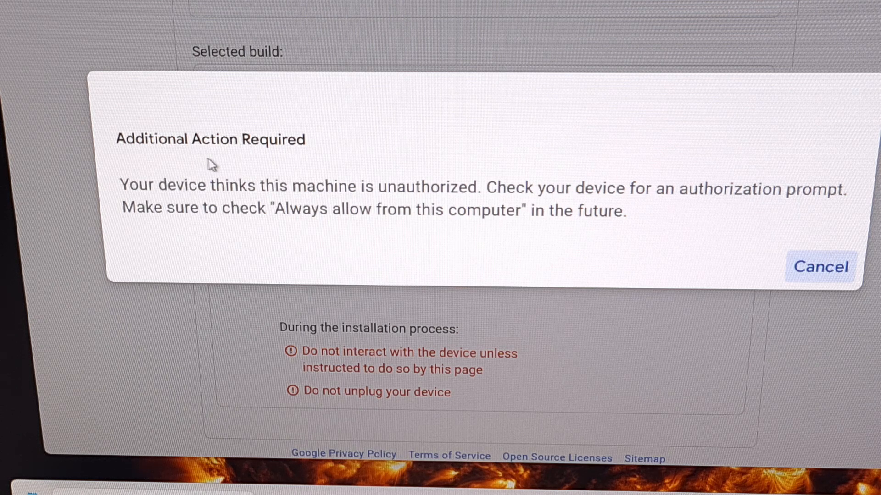
pyautogui.moveTo(228, 170)
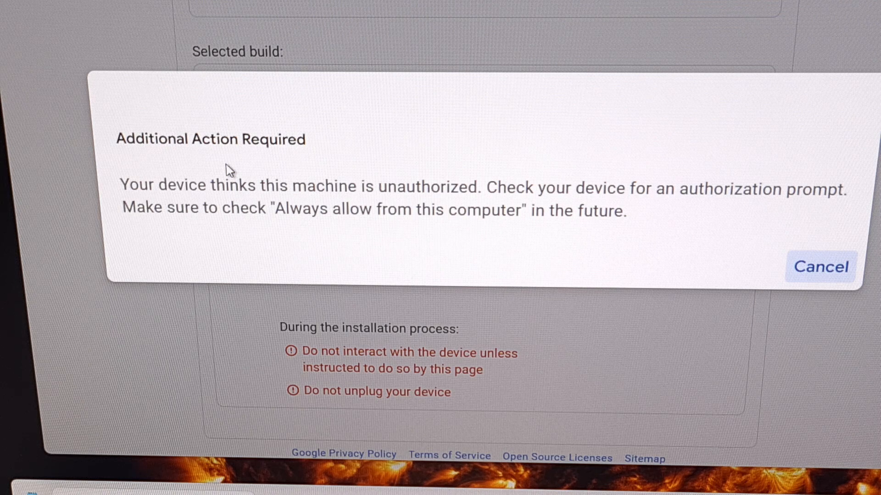
# - Acknowledge the authorization prompt so flashing proceeds, rebooting into bootloader and uploading super partition data
pyautogui.click(819, 267)
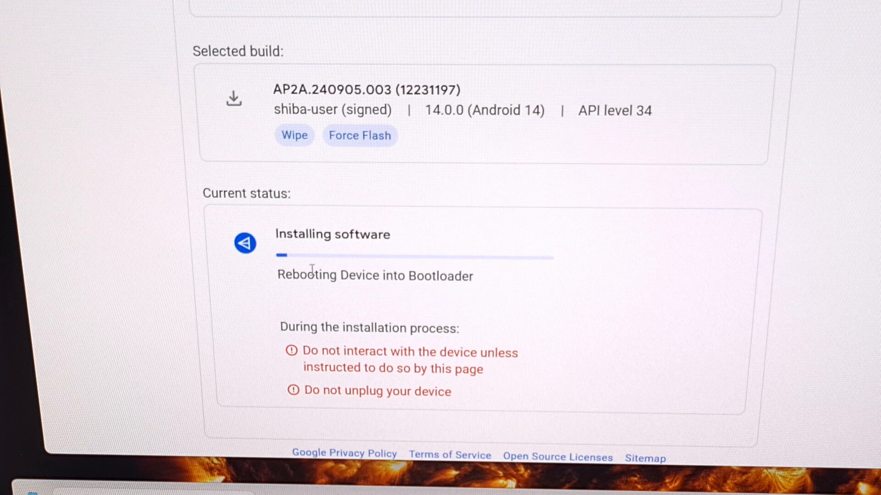
pyautogui.moveTo(308, 291)
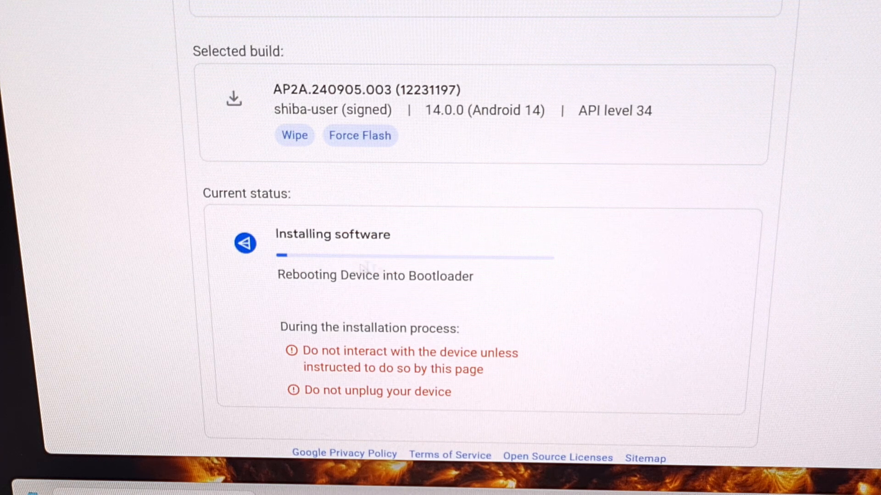
pyautogui.moveTo(347, 269)
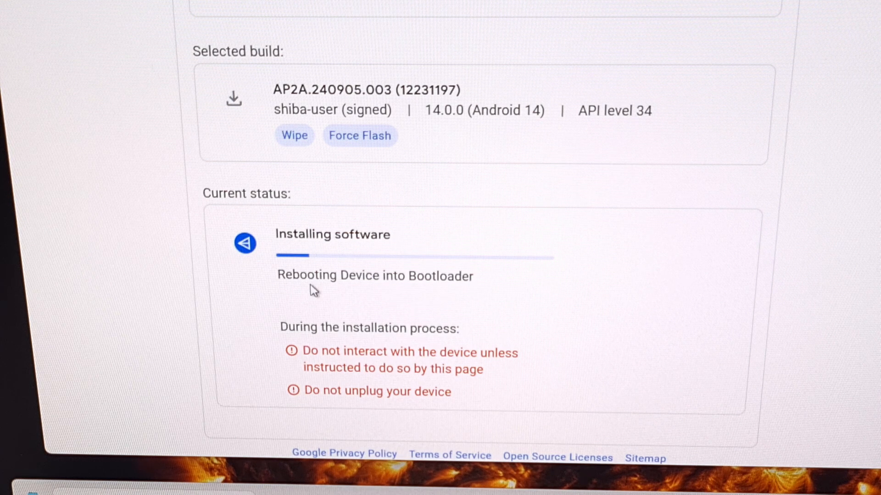
pyautogui.moveTo(134, 189)
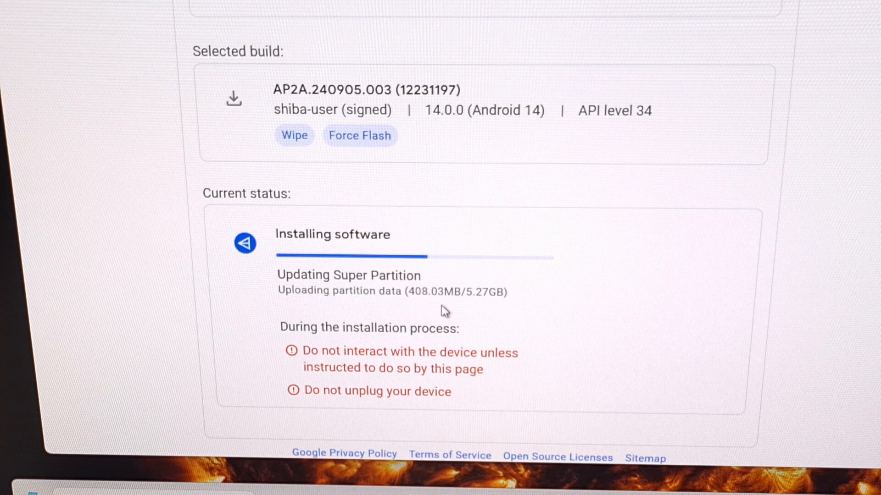
pyautogui.moveTo(613, 324)
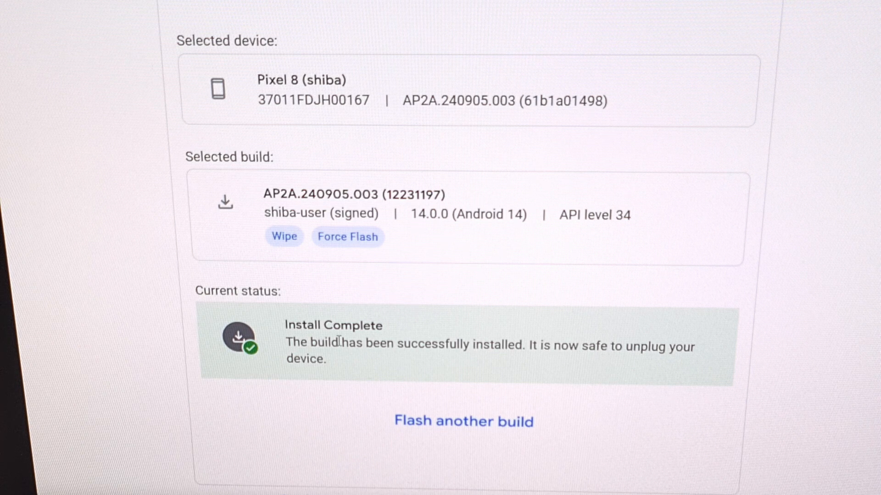
pyautogui.moveTo(568, 367)
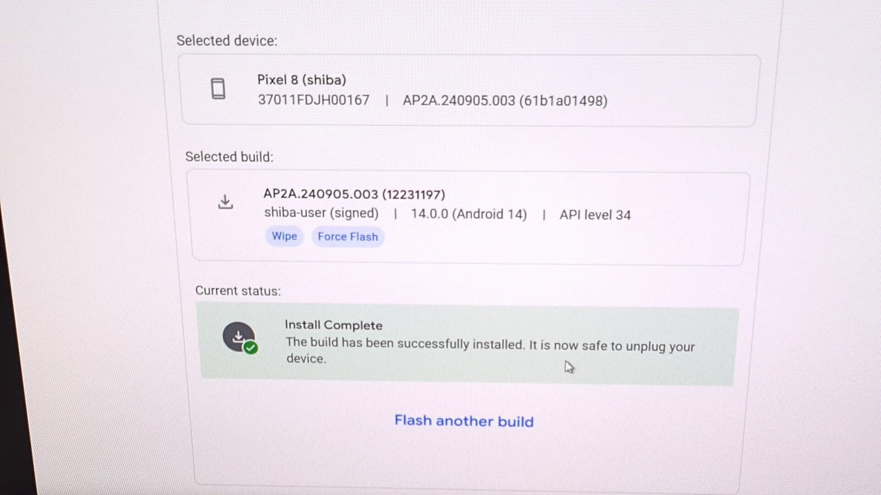